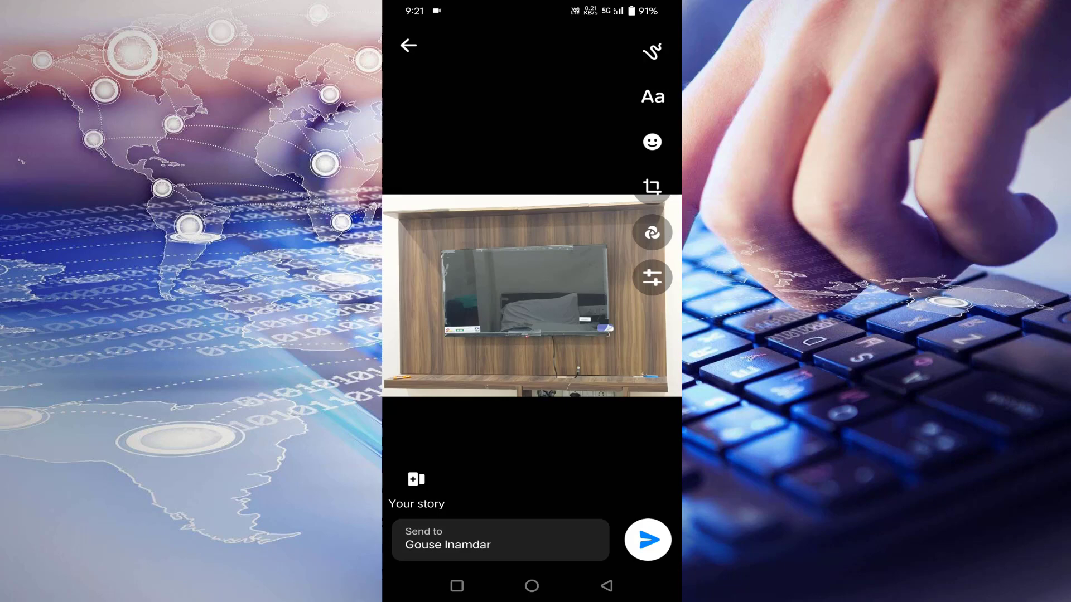
left_click(647, 540)
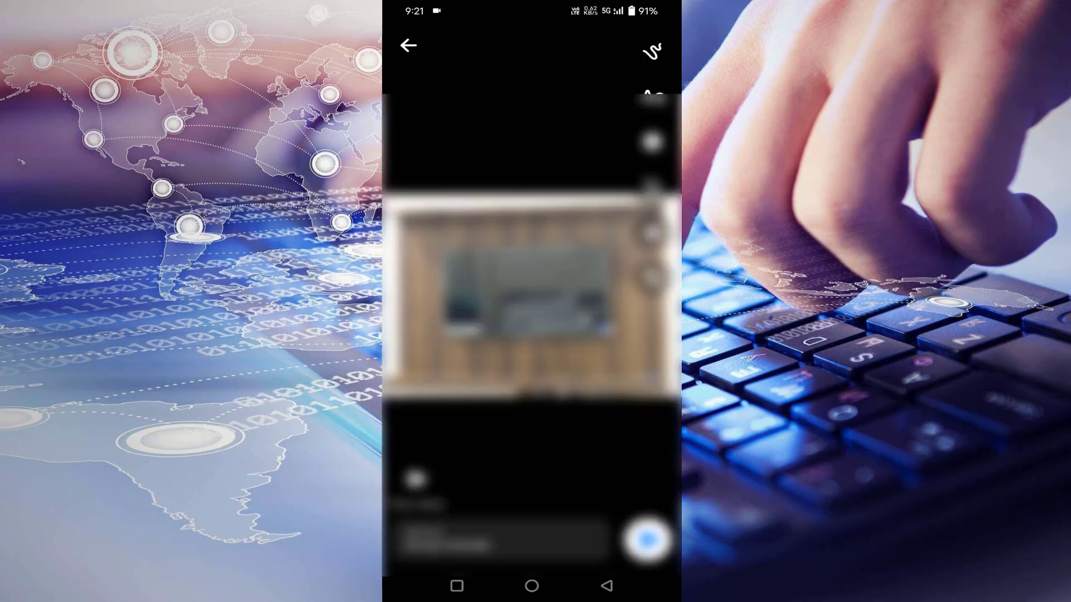